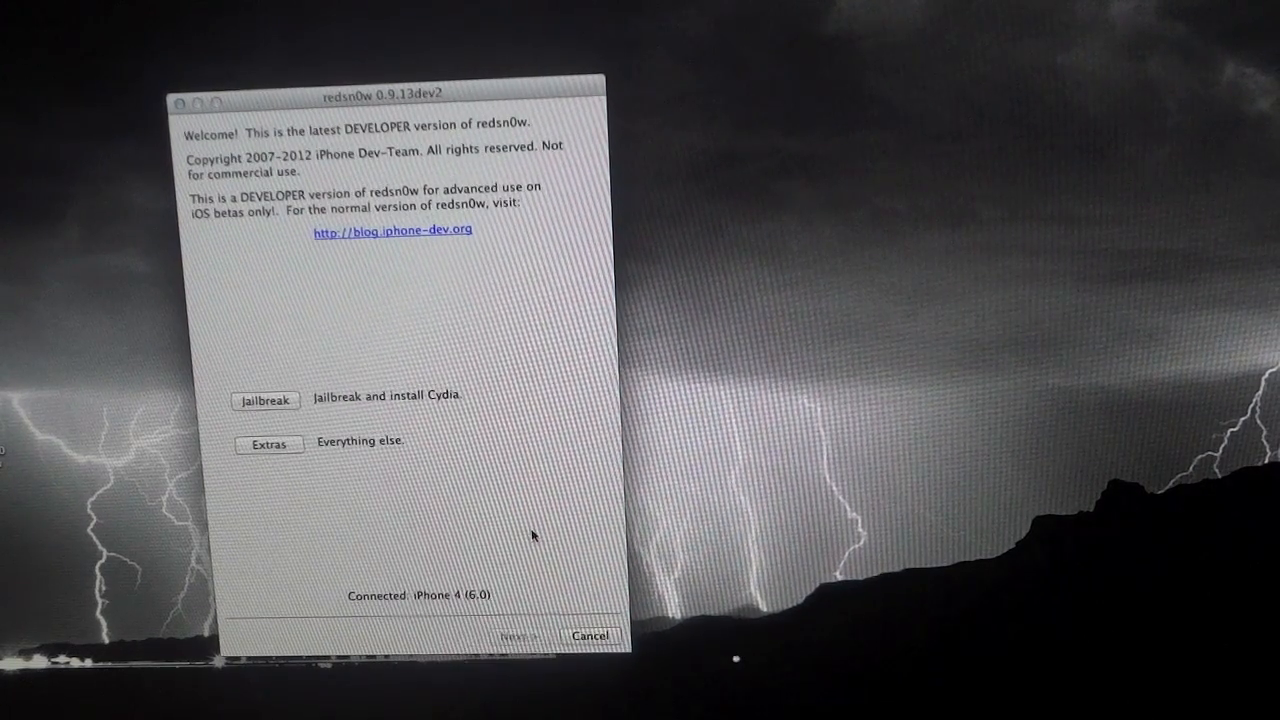
pyautogui.moveTo(552, 441)
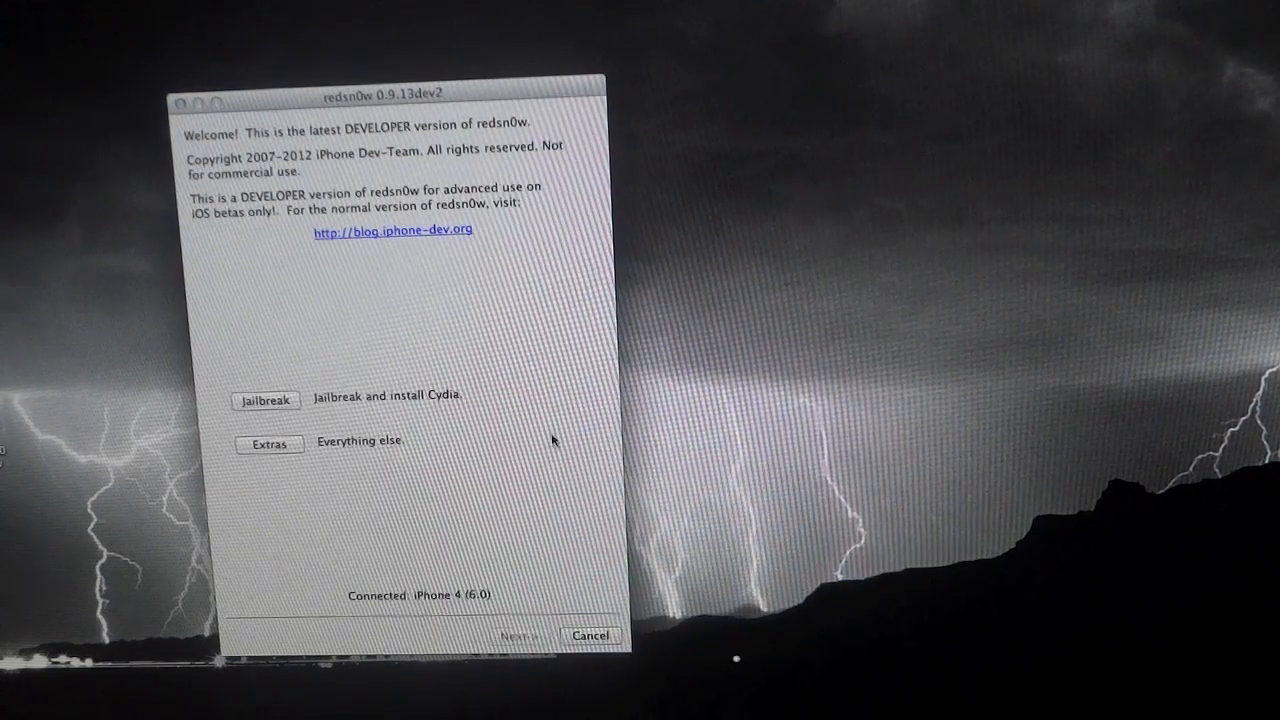
# Load the iPhone 4 iOS 6.0 .ipsw firmware file through Extras > Select IPSW.
pyautogui.click(269, 444)
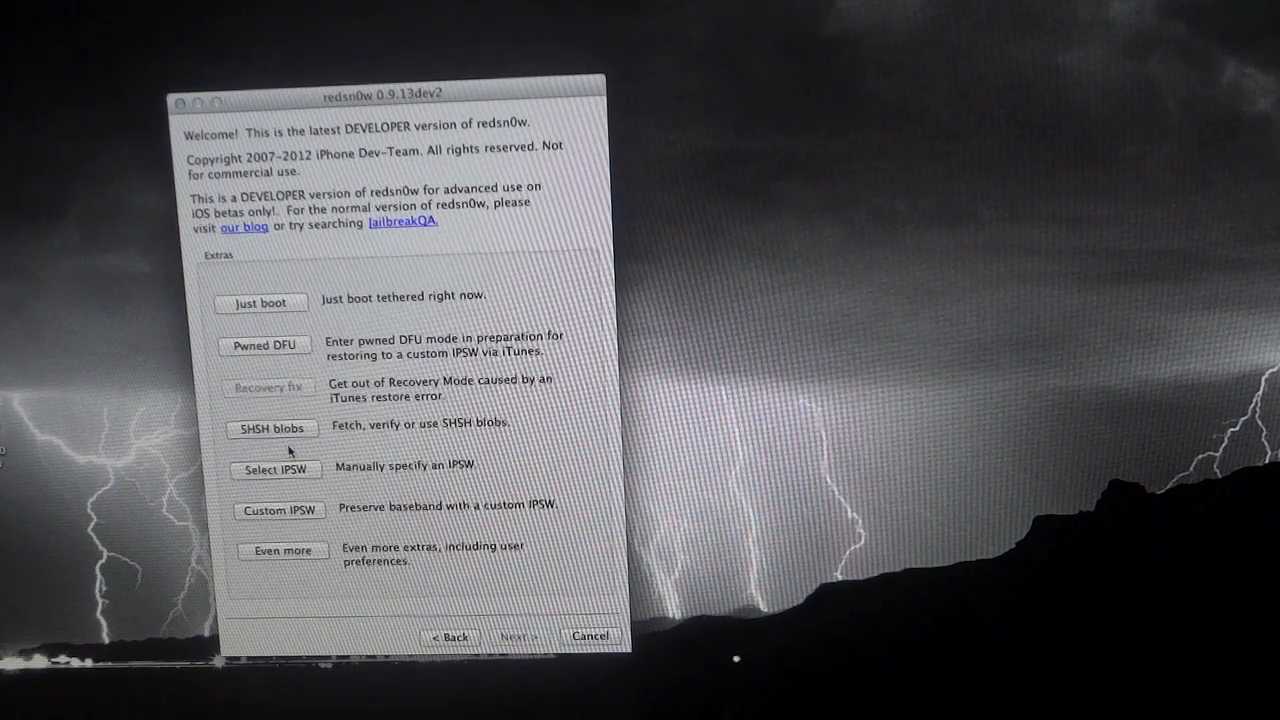
pyautogui.click(275, 469)
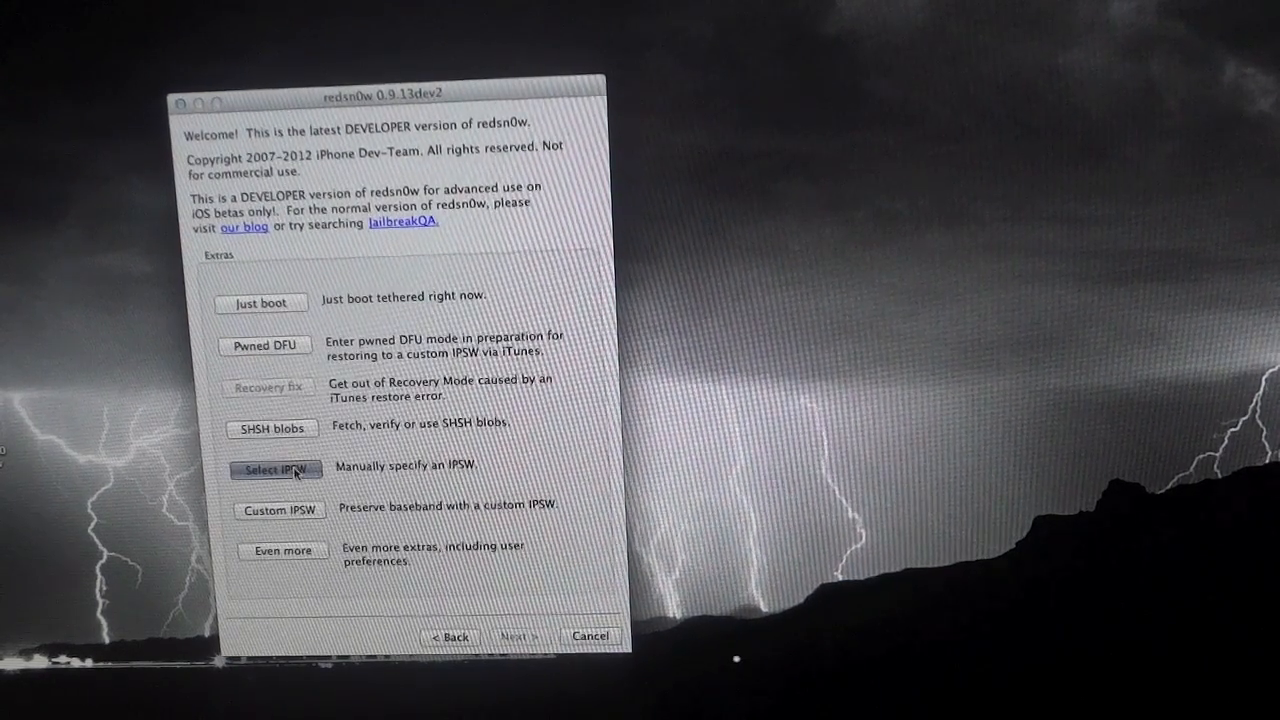
pyautogui.click(275, 469)
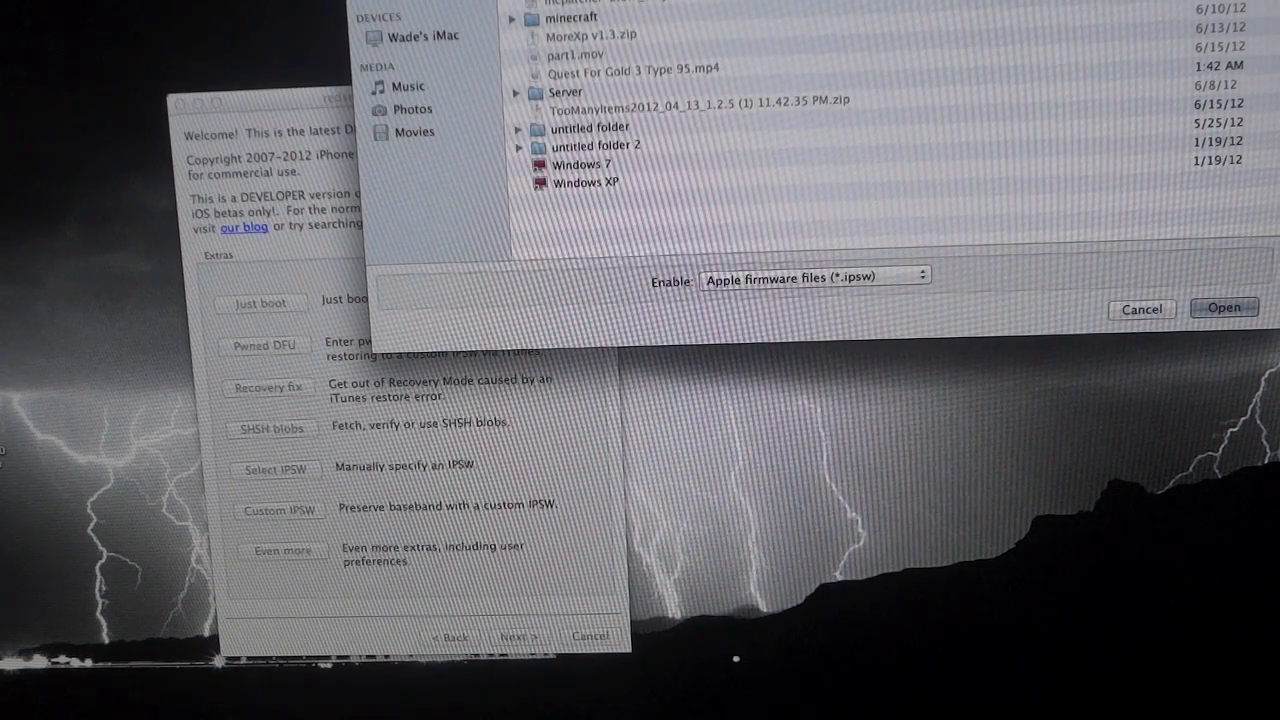
pyautogui.click(1141, 309)
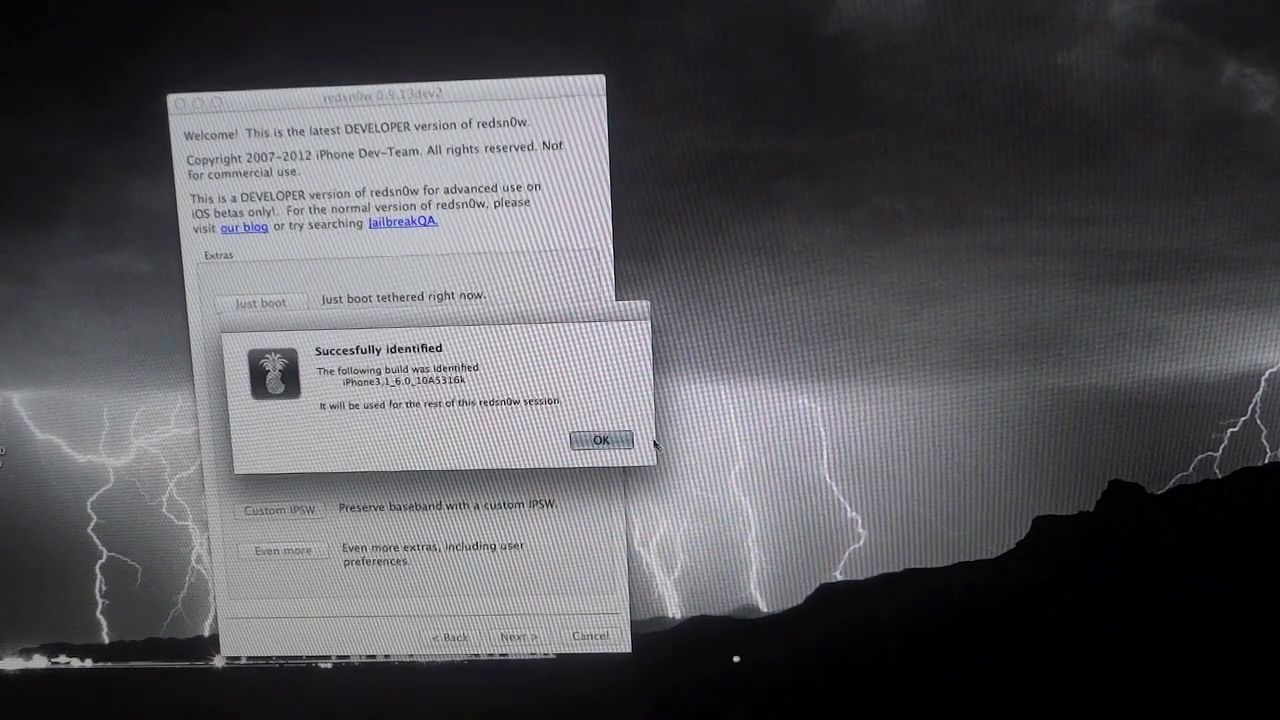
# Acknowledge the iPhone3,1_6.0_10A5316k identification and start the jailbreak with Install SSH ticked.
pyautogui.click(603, 440)
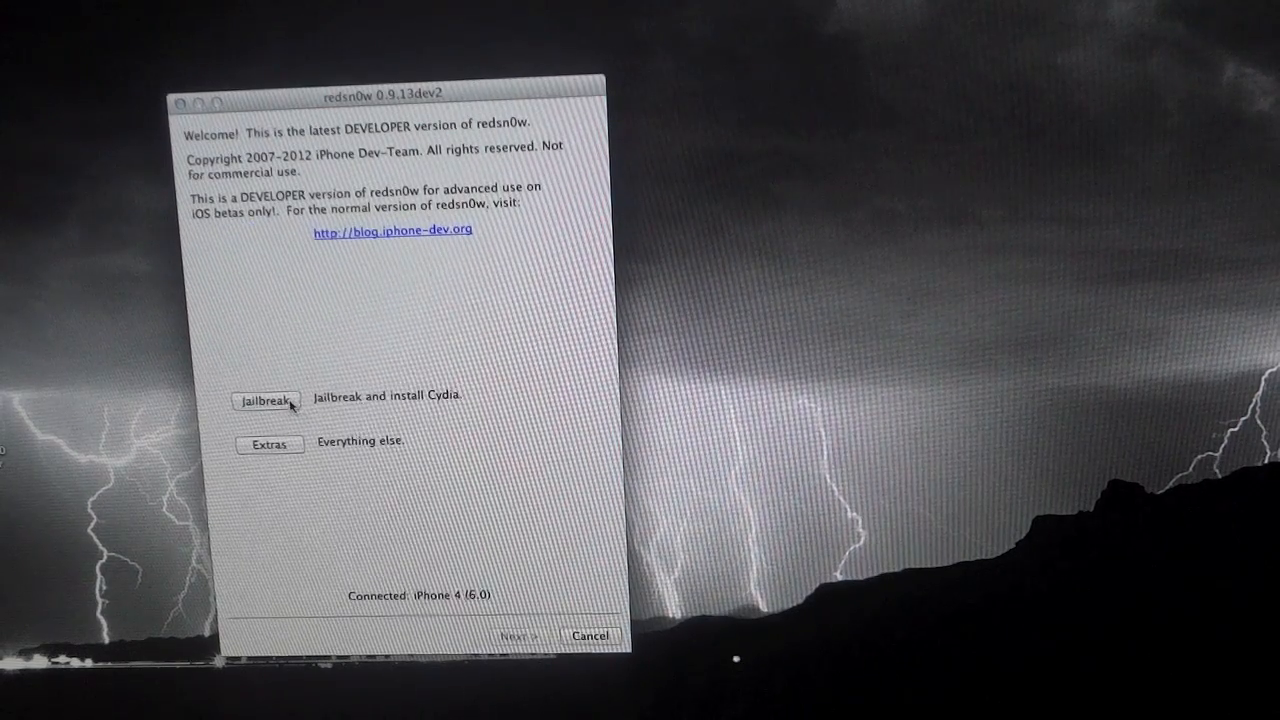
pyautogui.click(267, 402)
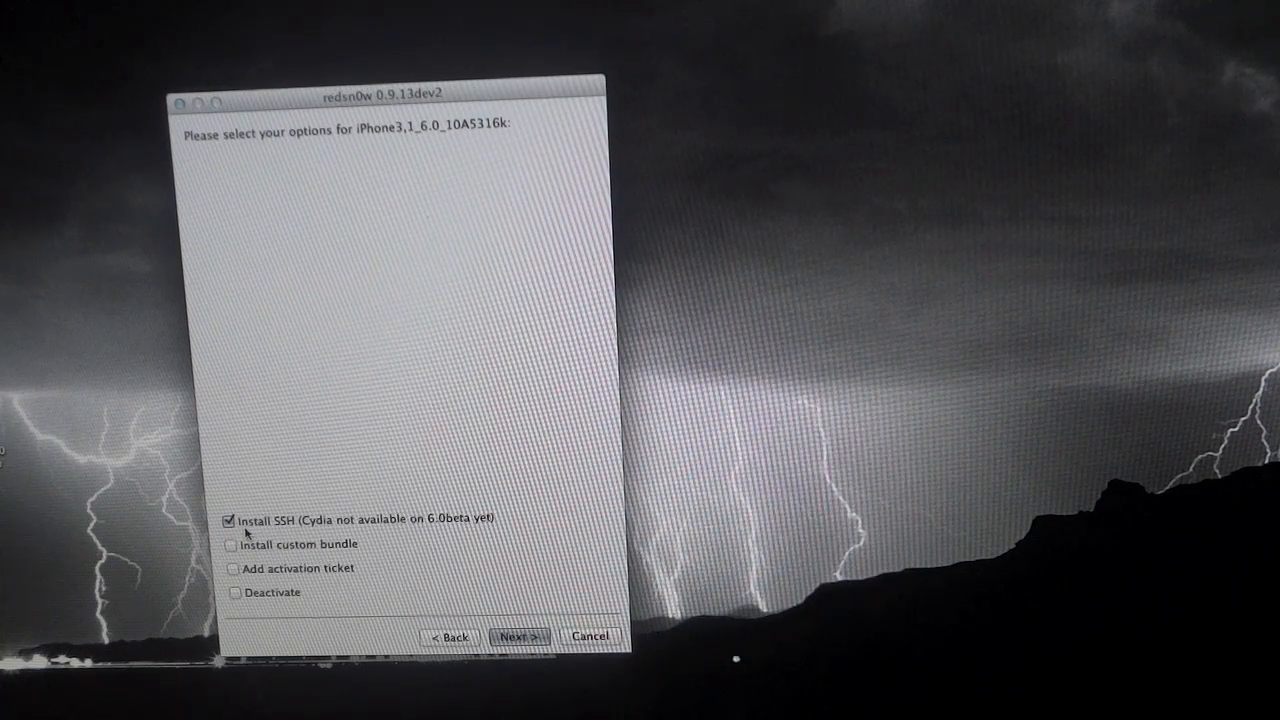
pyautogui.moveTo(241, 498)
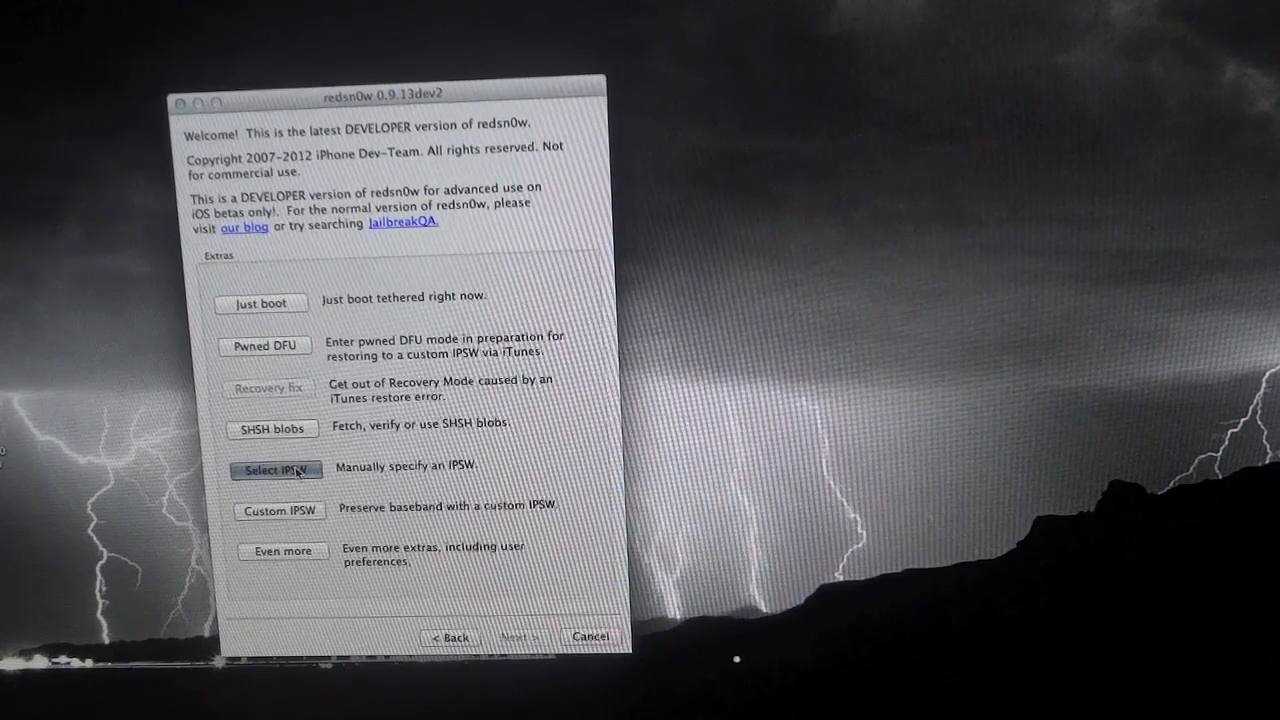
# Reselect the iOS 6.0 firmware and acknowledge the iPhone3,1_6.0_10A5316k identification.
pyautogui.click(275, 470)
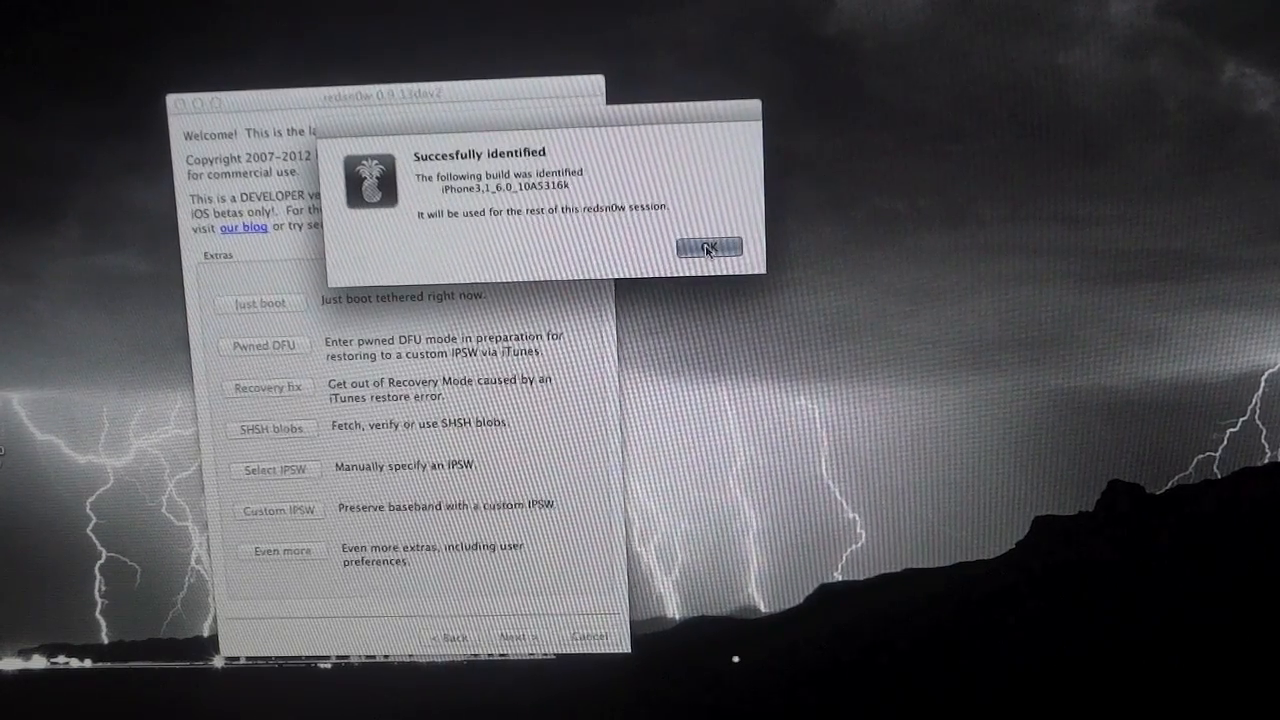
pyautogui.click(709, 249)
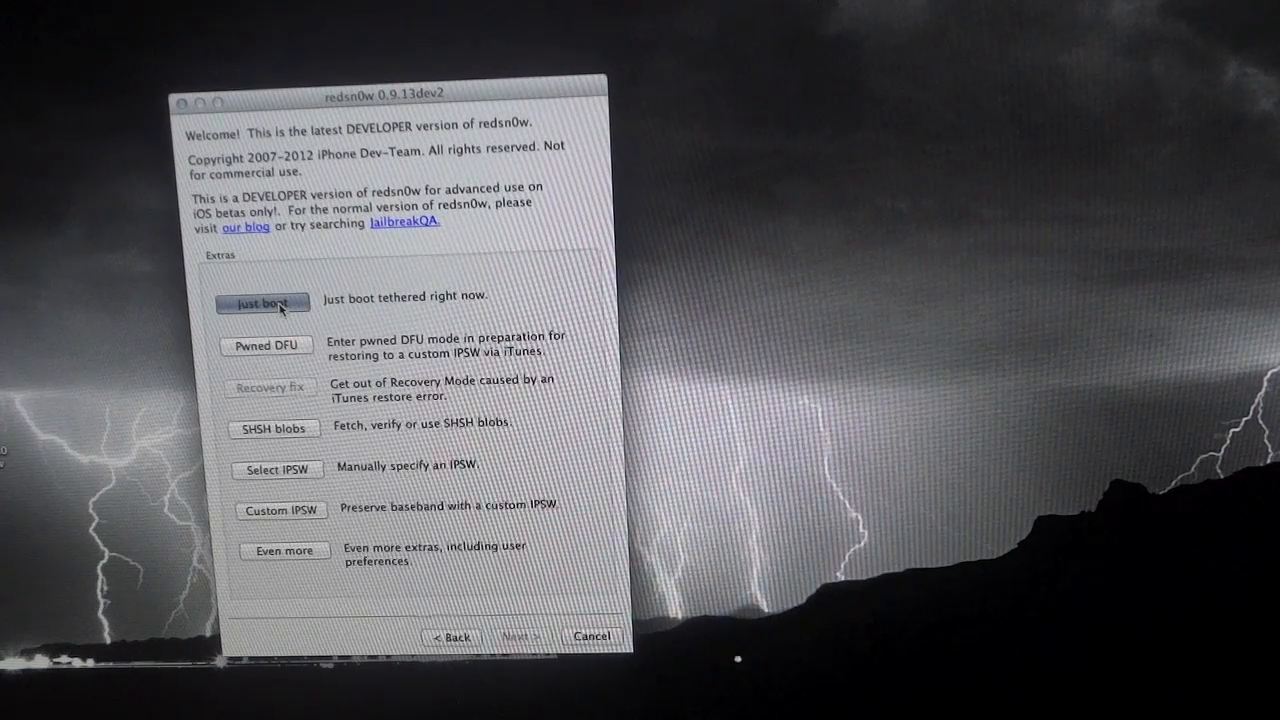